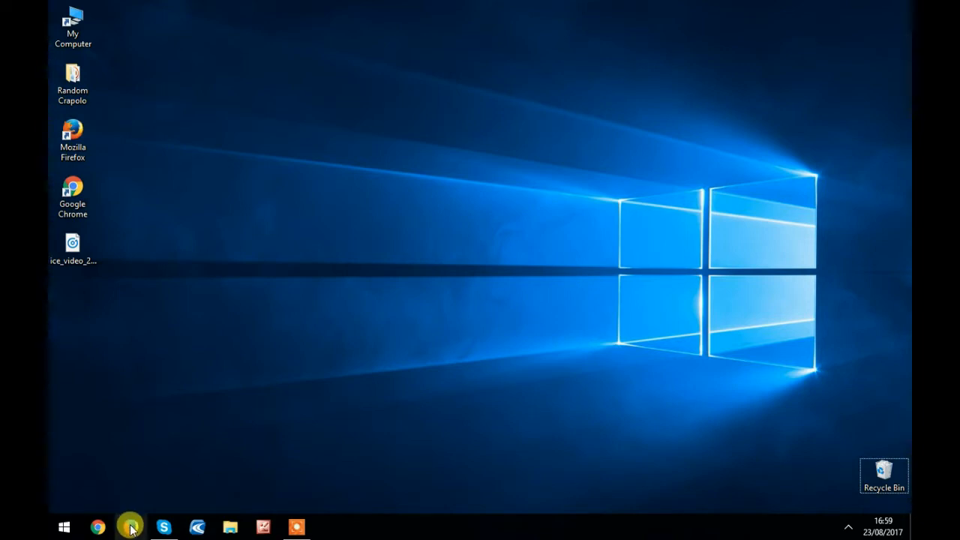
pyautogui.moveTo(403, 274)
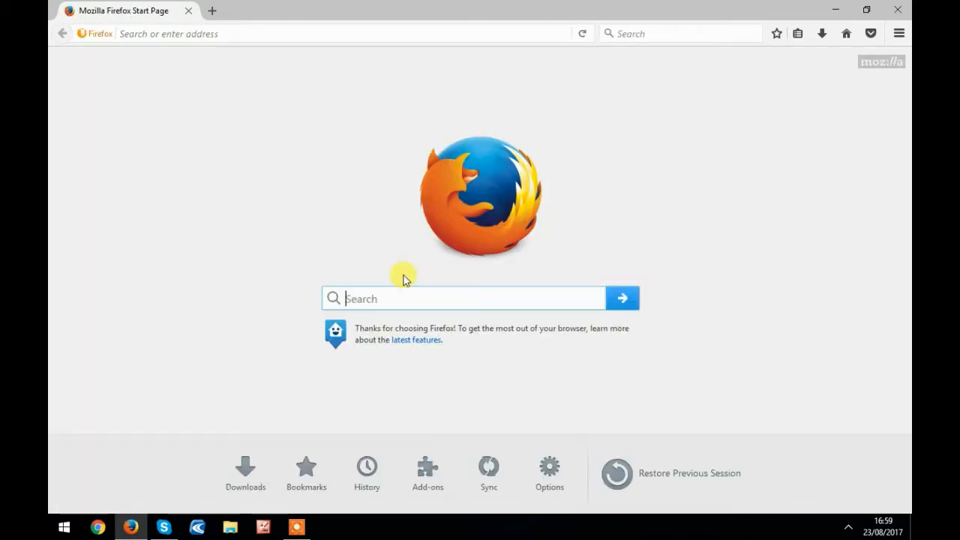
# - Search Google for 'Microsoft media creation tool' and open the 'Download Windows 10 Disc Image (ISO File)' result
pyautogui.write('Microsoft media creation tool')
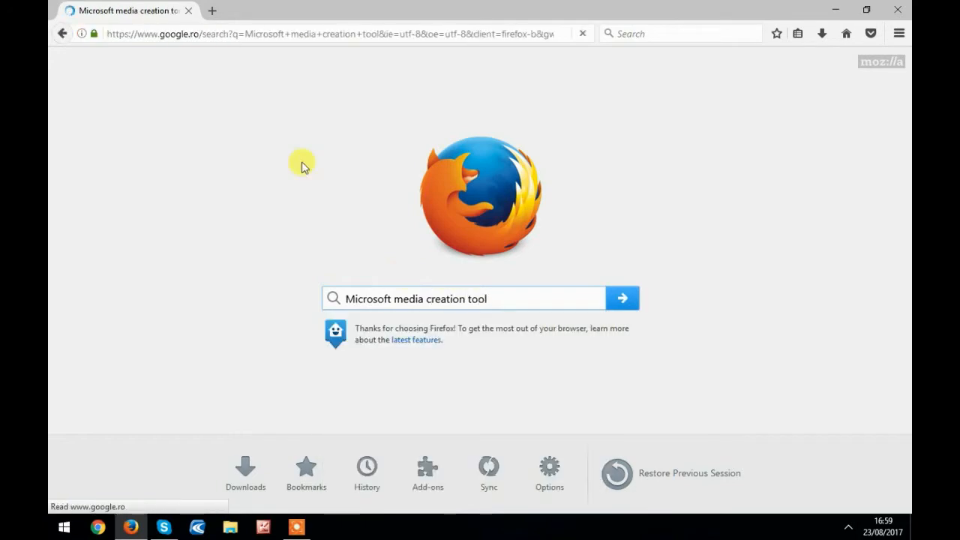
pyautogui.click(623, 297)
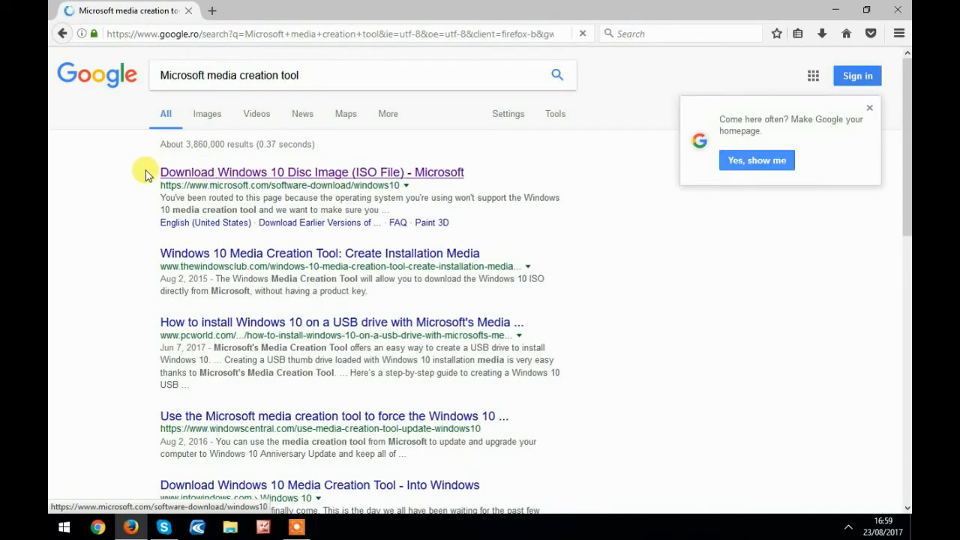
pyautogui.moveTo(368, 171)
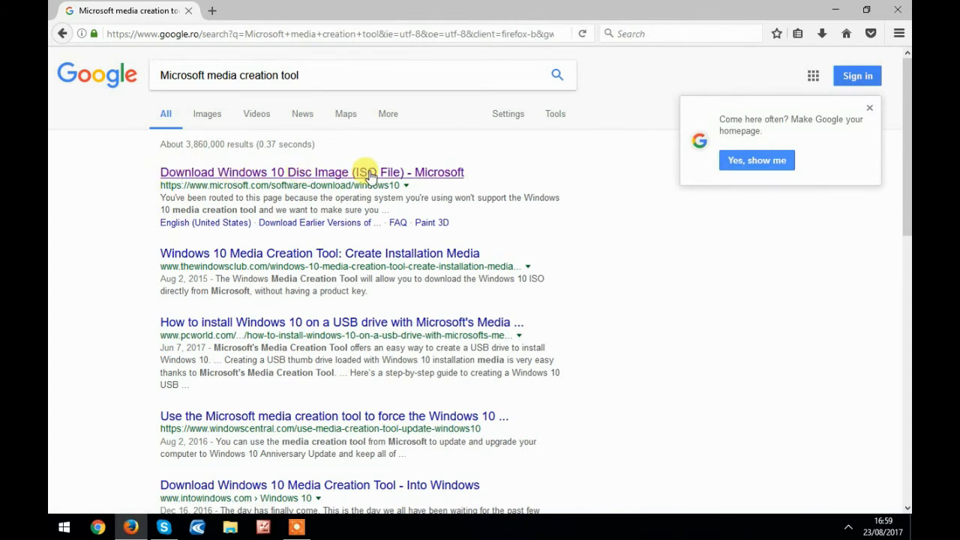
pyautogui.click(312, 171)
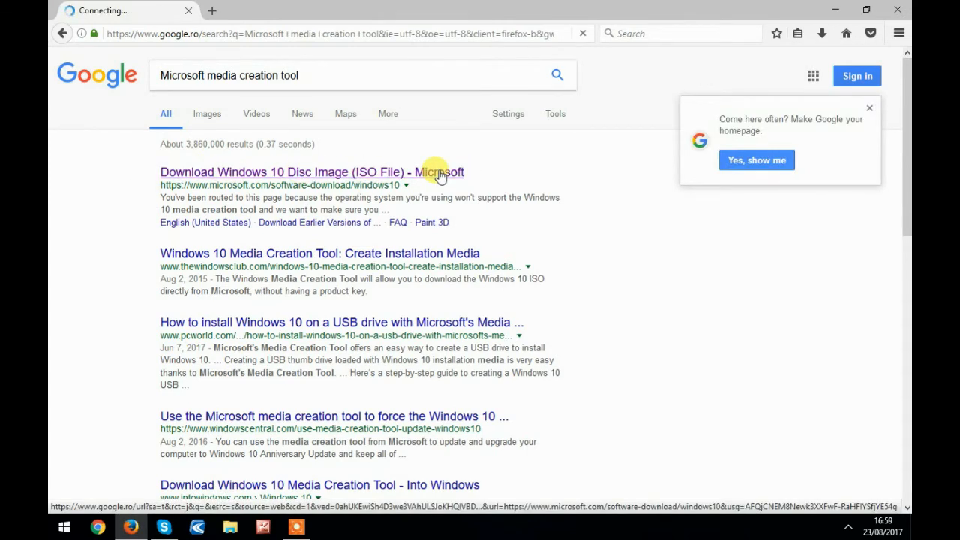
# - Switch the Microsoft download page to 'United States - English' and highlight the licence requirement sentence
pyautogui.click(312, 171)
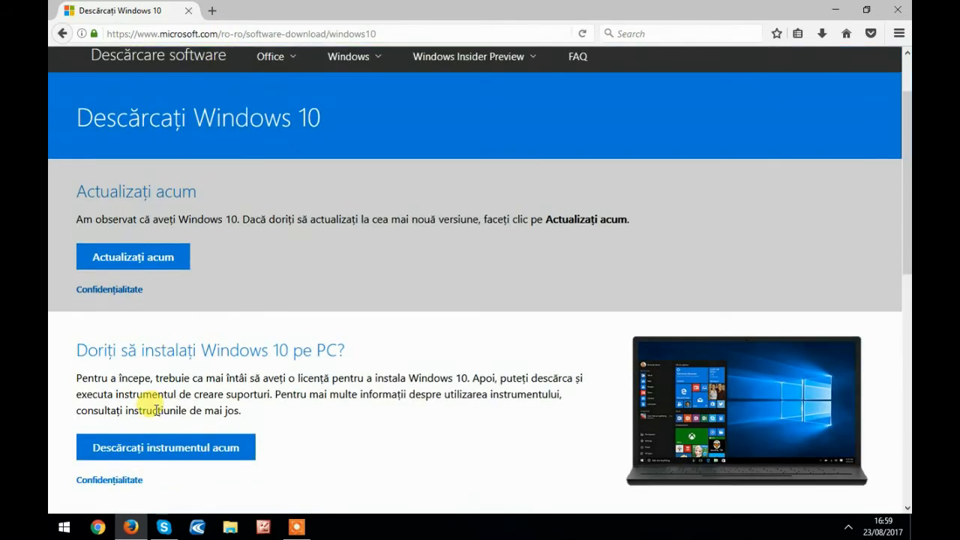
pyautogui.scroll(-3)
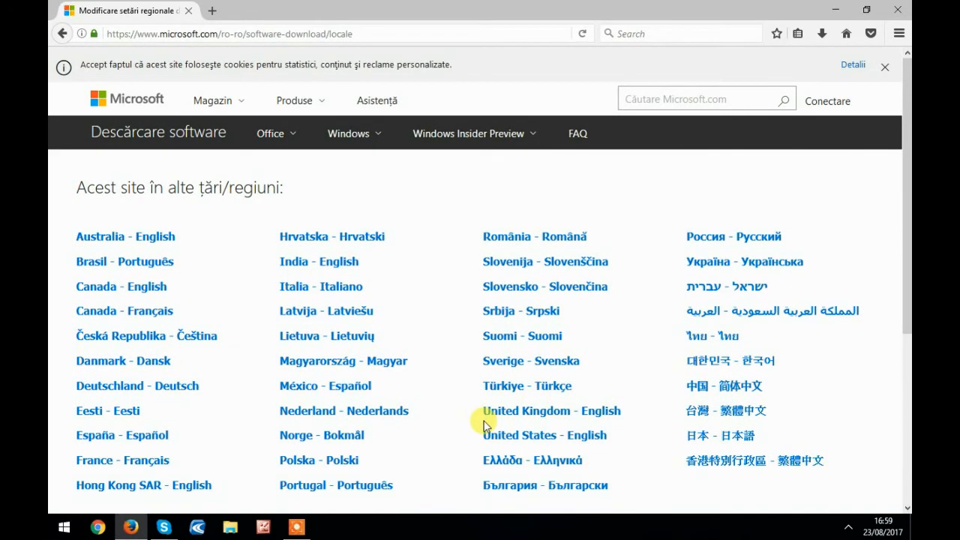
pyautogui.moveTo(533, 435)
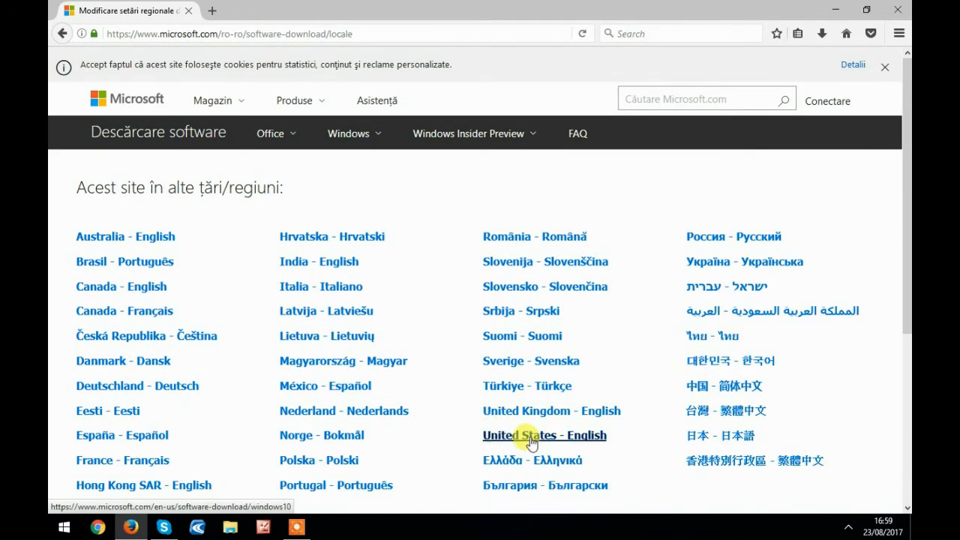
pyautogui.click(543, 436)
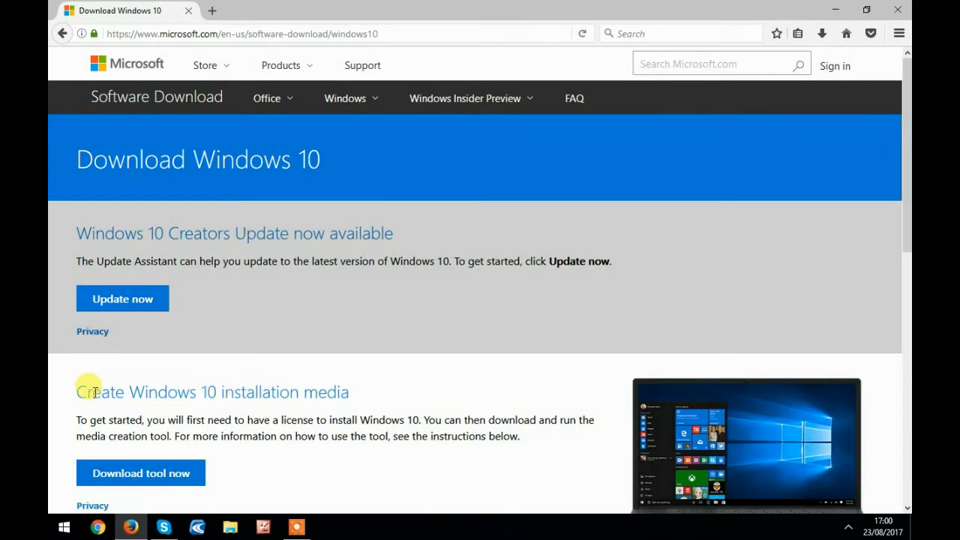
pyautogui.moveTo(78, 420); pyautogui.dragTo(278, 420)
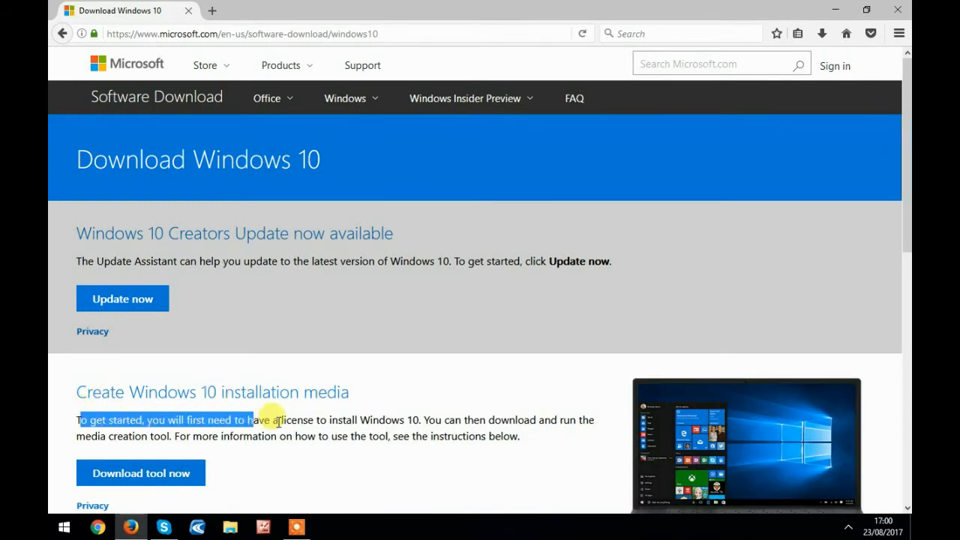
pyautogui.moveTo(394, 435)
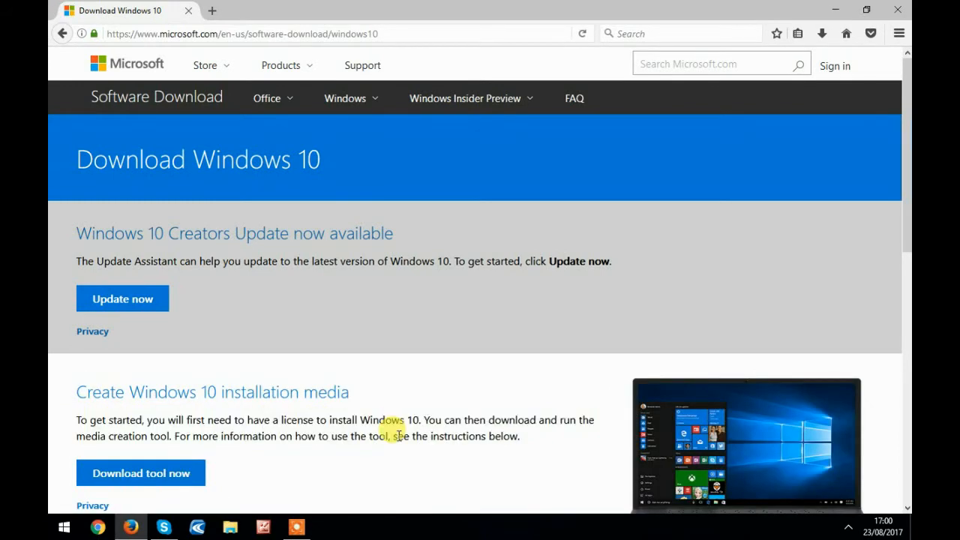
pyautogui.moveTo(141, 472)
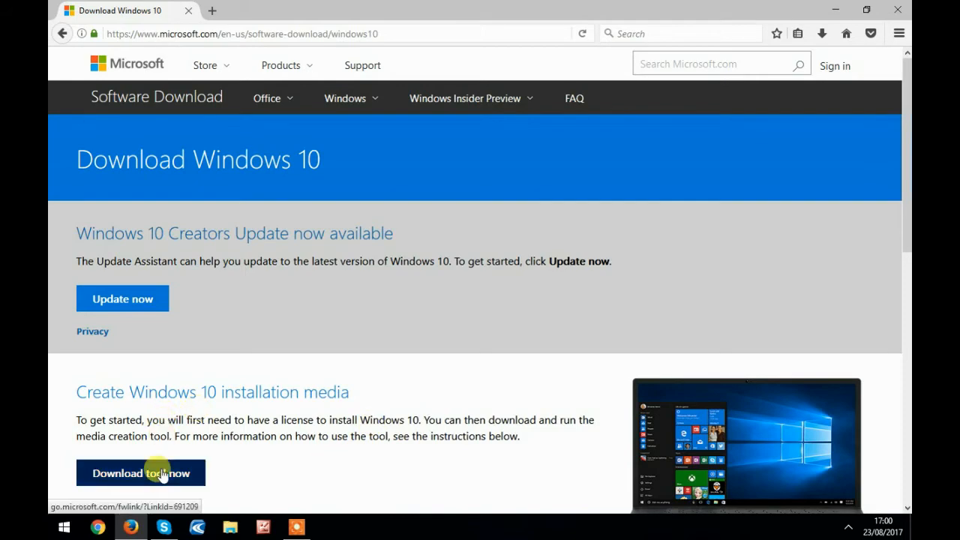
# - Download MediaCreationTool.exe, run it from Downloads and allow it in User Account Control
pyautogui.click(141, 472)
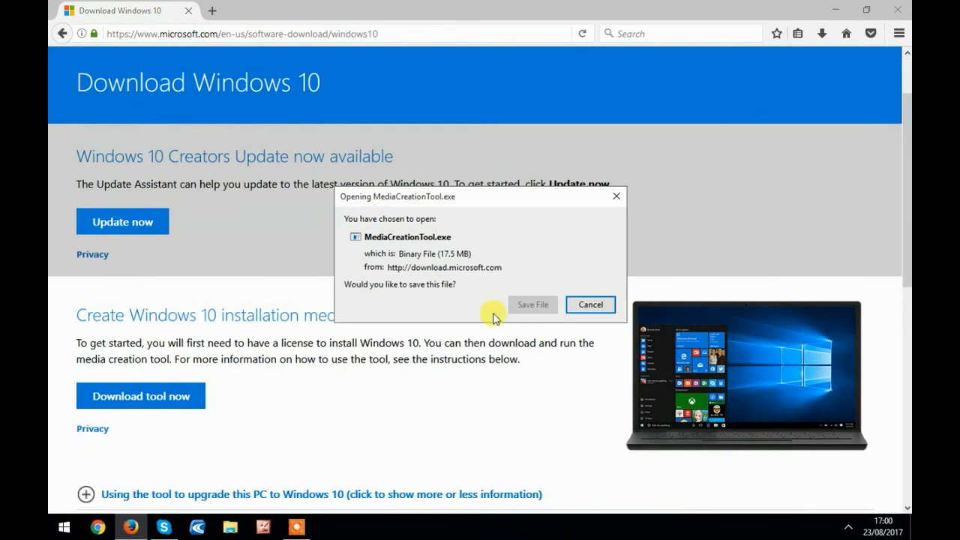
pyautogui.click(532, 305)
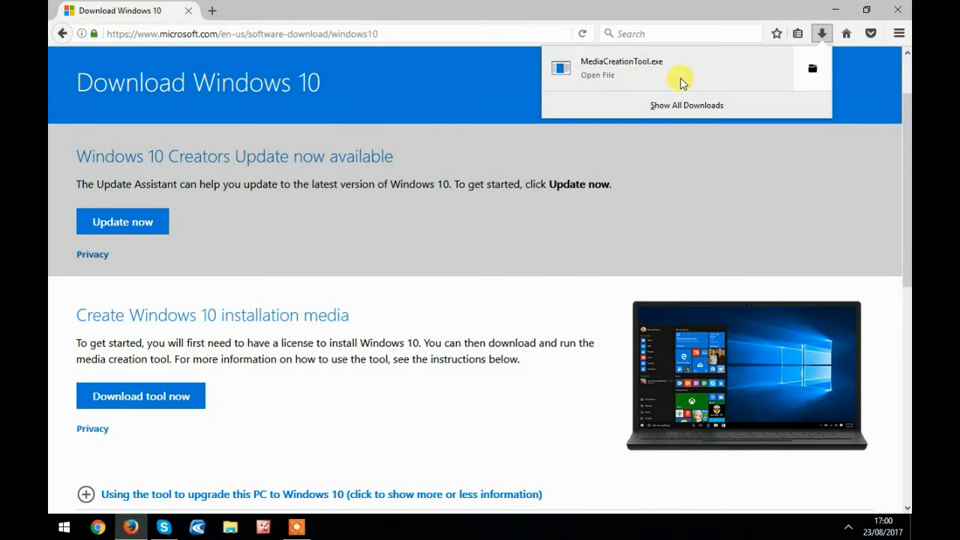
pyautogui.click(597, 75)
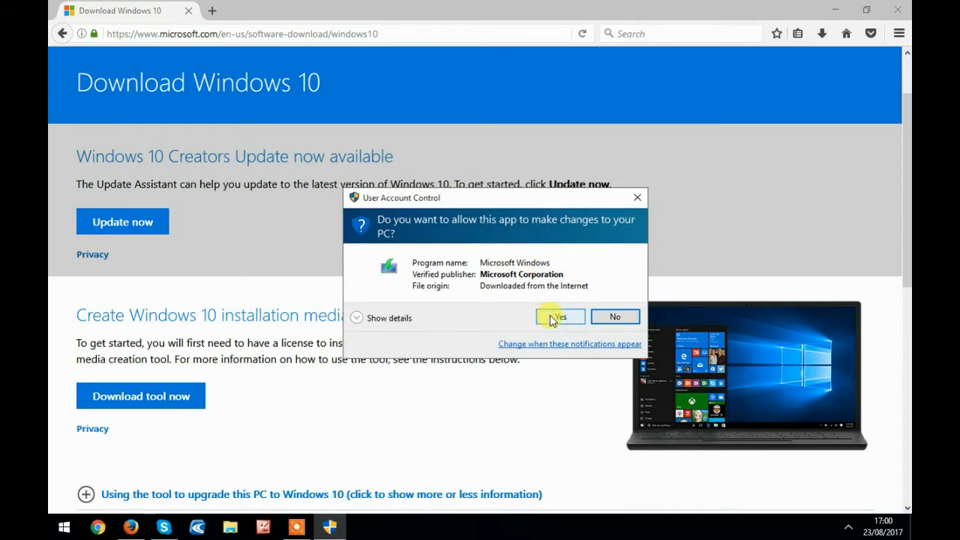
pyautogui.click(558, 315)
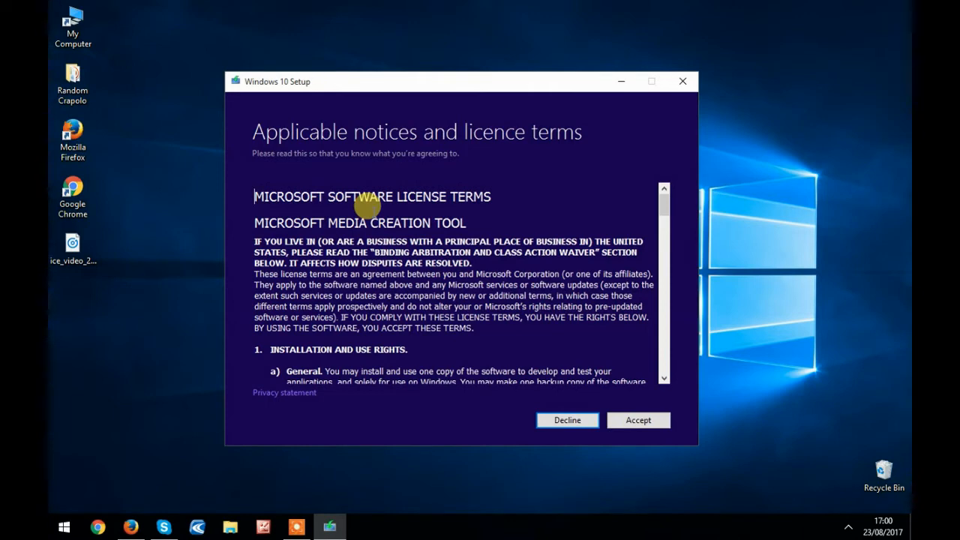
# - Scroll through the Windows 10 Setup licence terms and accept them
pyautogui.scroll(-3)
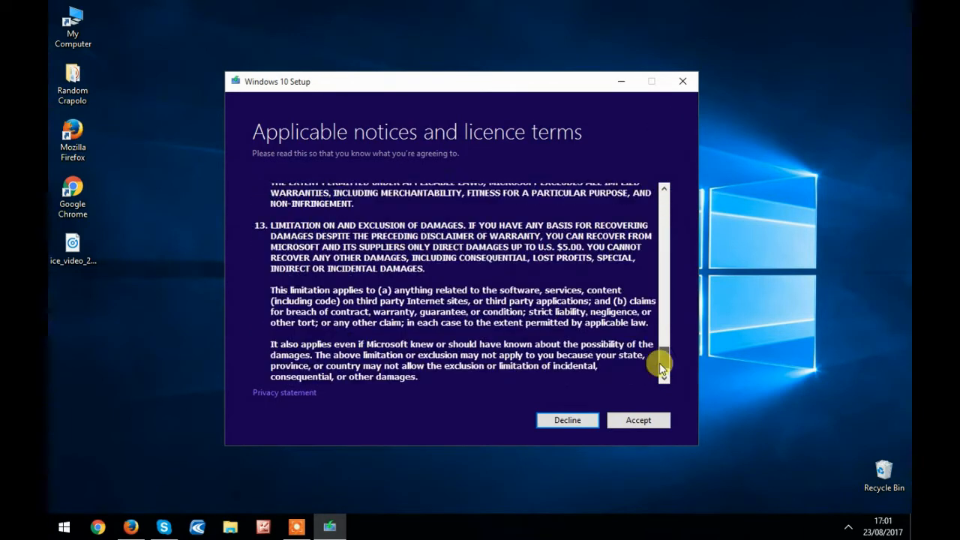
pyautogui.click(639, 420)
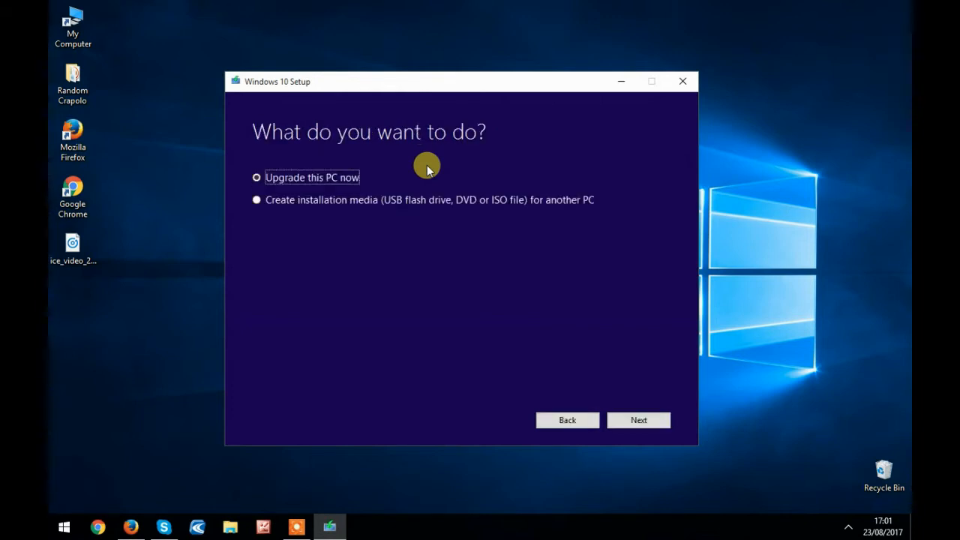
# - Choose 'Create installation media' for another PC and continue
pyautogui.click(257, 200)
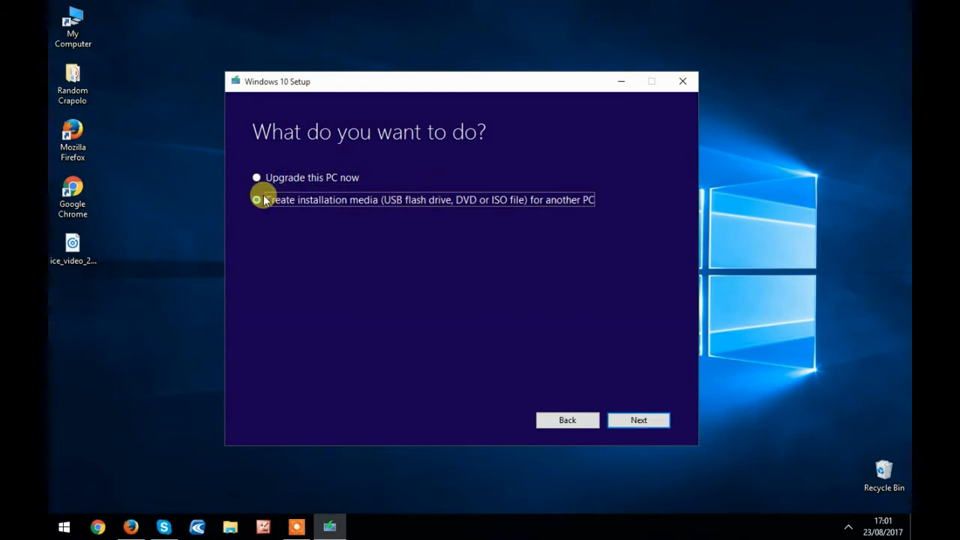
pyautogui.click(257, 200)
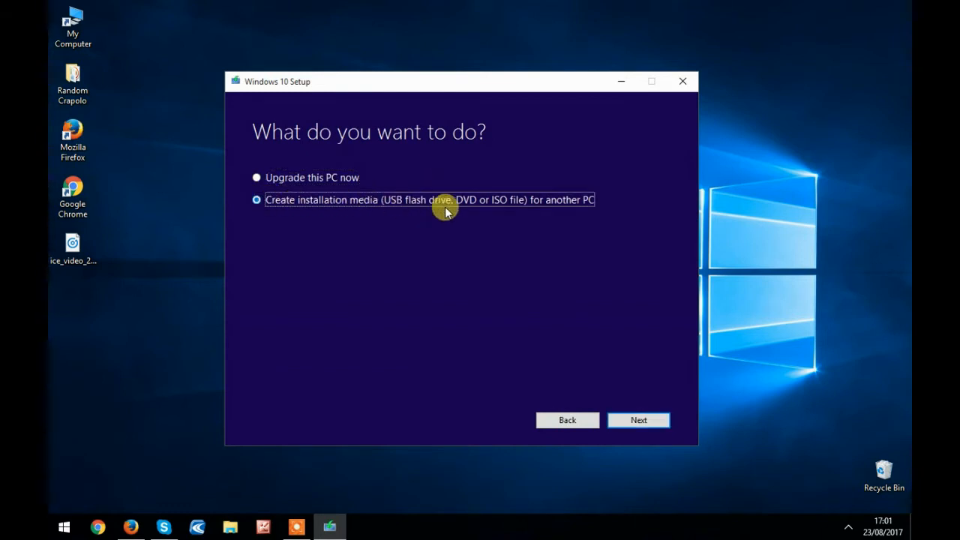
pyautogui.moveTo(603, 269)
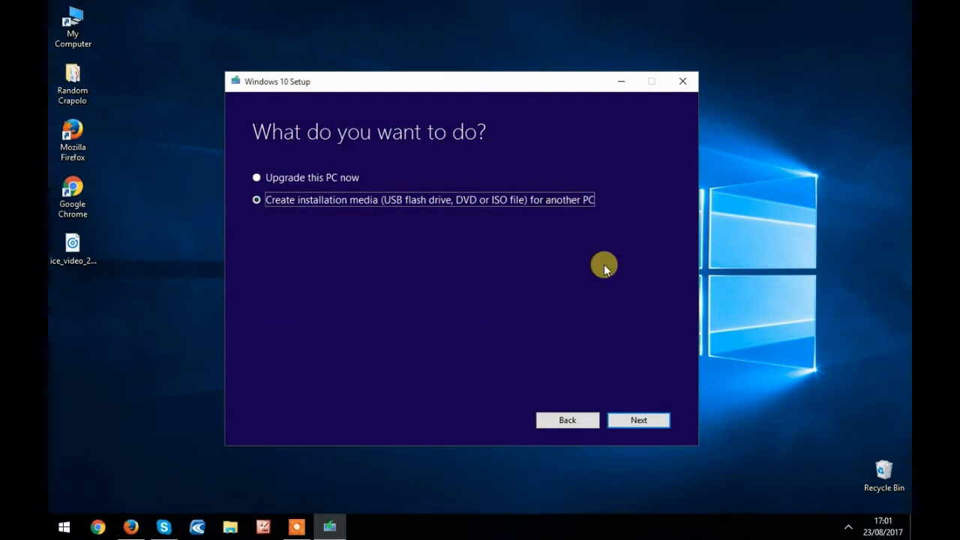
pyautogui.click(639, 420)
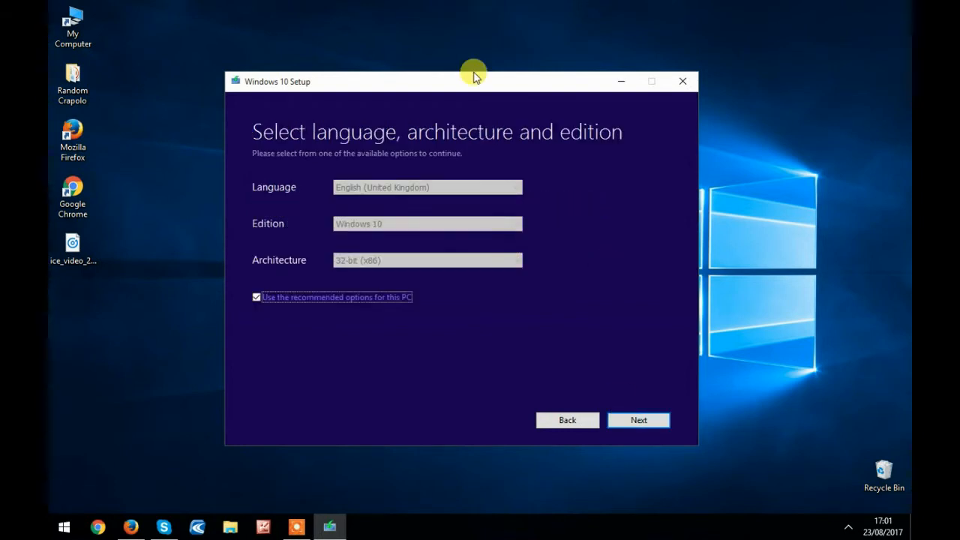
# - Untick recommended options, set Architecture to 64-bit (x64), continue and OK the edition warning
pyautogui.click(257, 297)
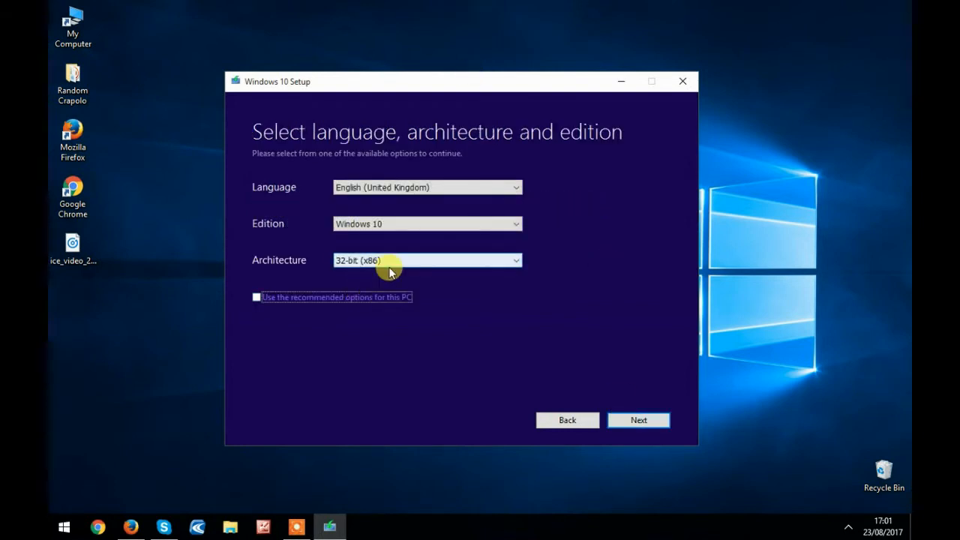
pyautogui.click(426, 261)
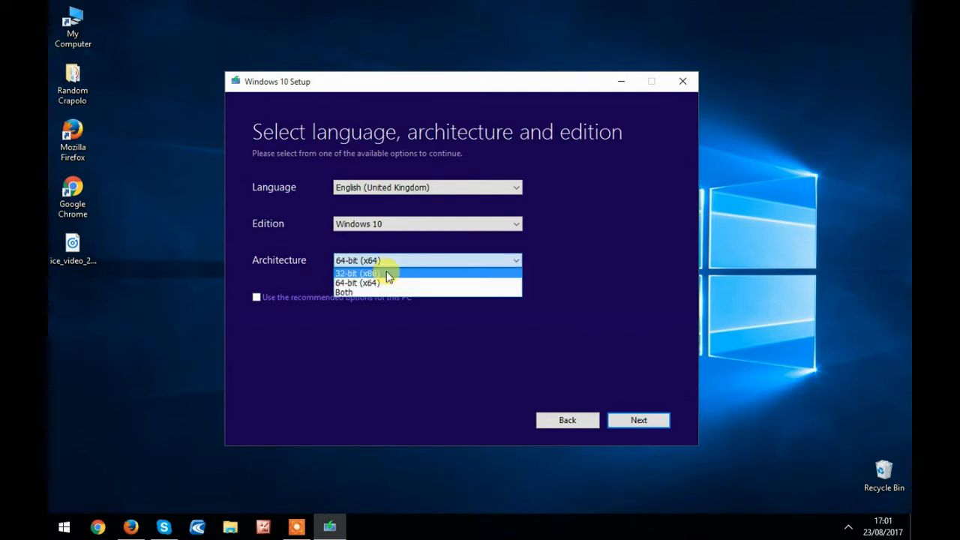
pyautogui.click(357, 282)
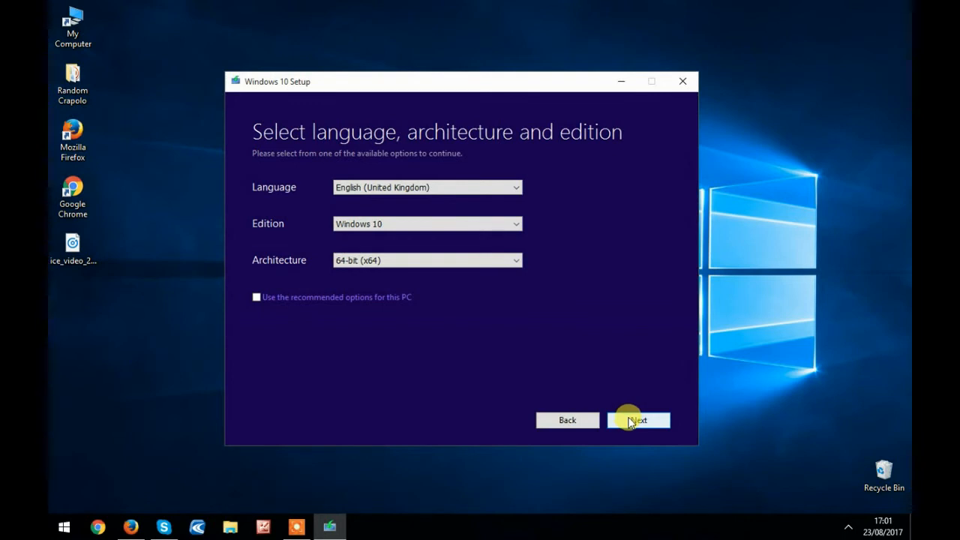
pyautogui.click(639, 420)
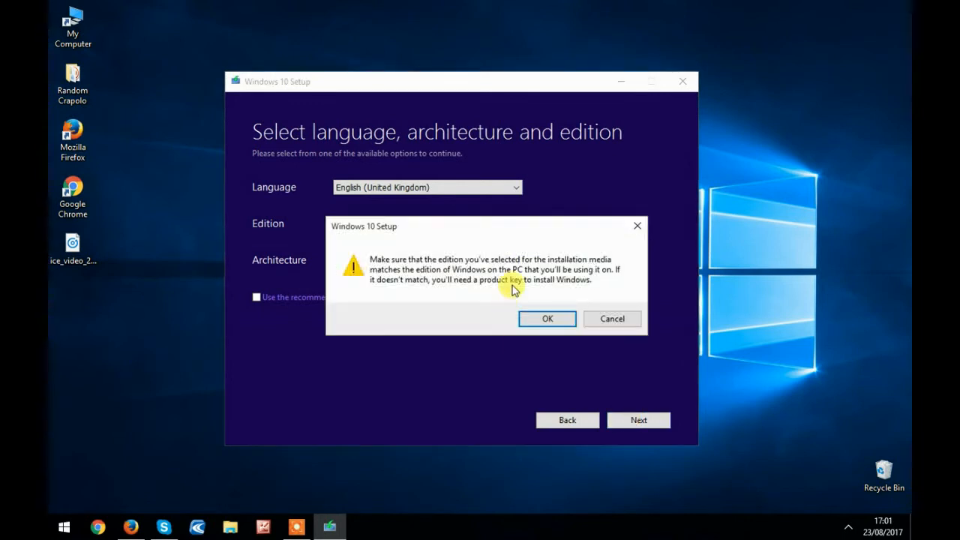
pyautogui.moveTo(540, 279)
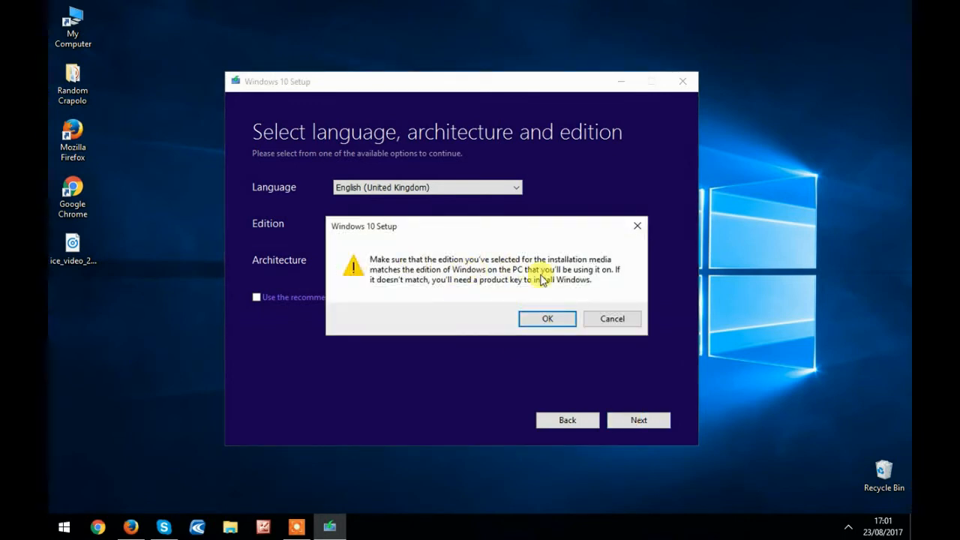
pyautogui.click(546, 318)
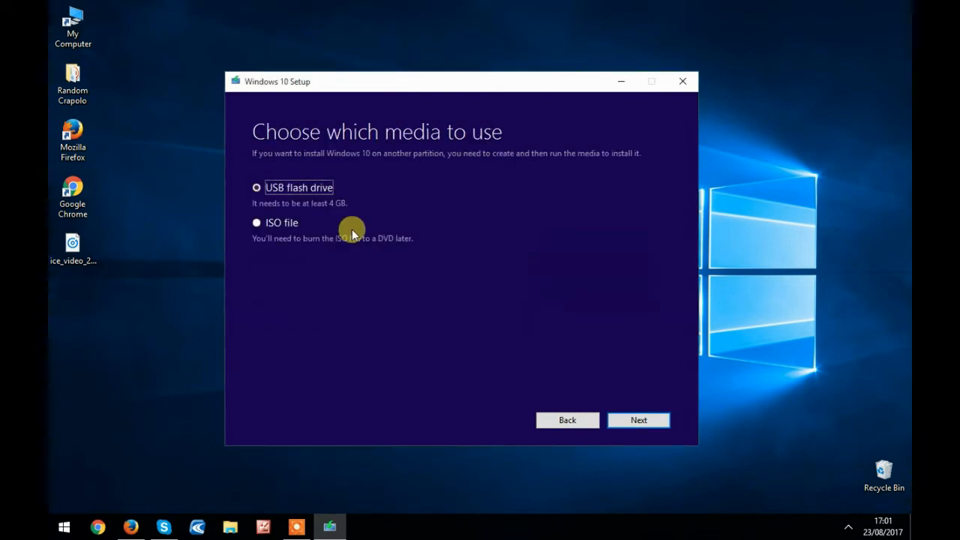
# - Select ISO file instead of USB flash drive as the media and continue
pyautogui.click(256, 222)
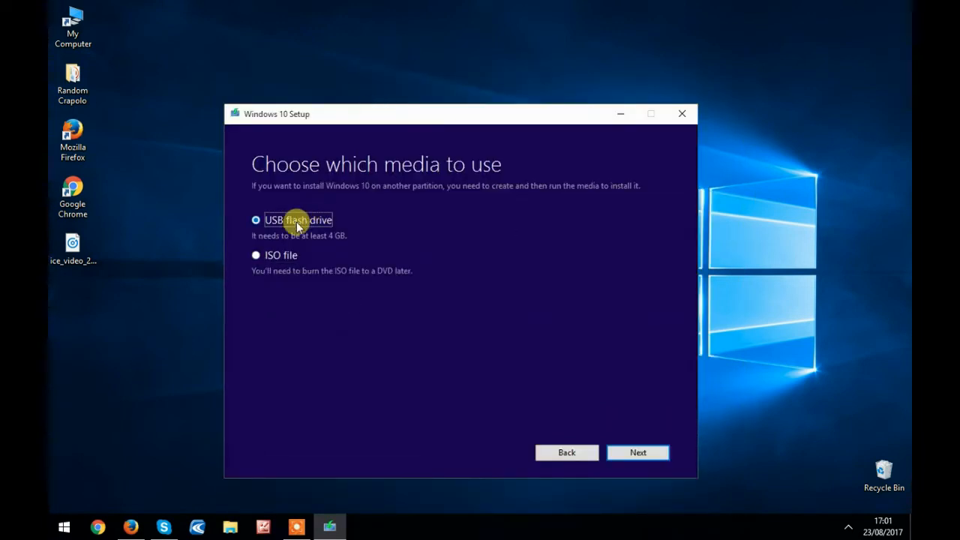
pyautogui.moveTo(276, 231)
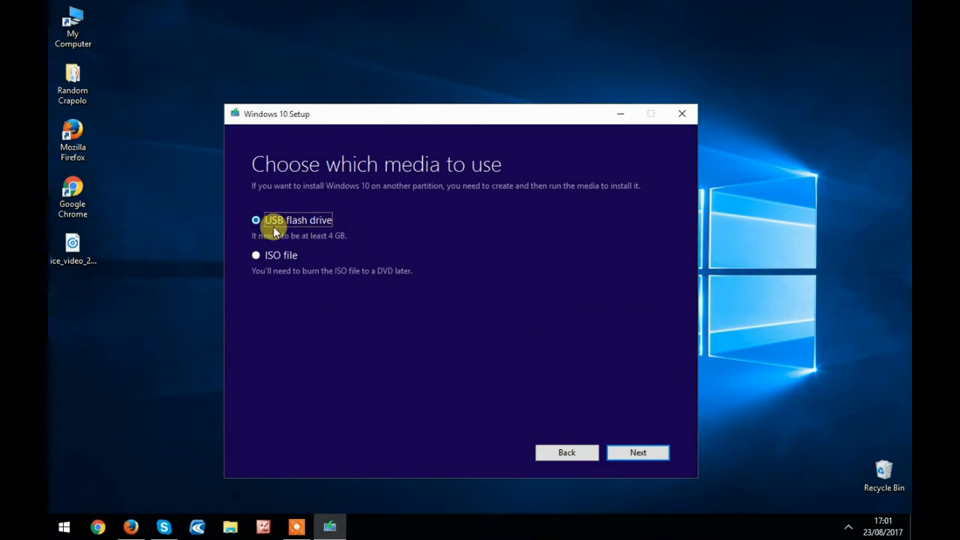
pyautogui.moveTo(303, 227)
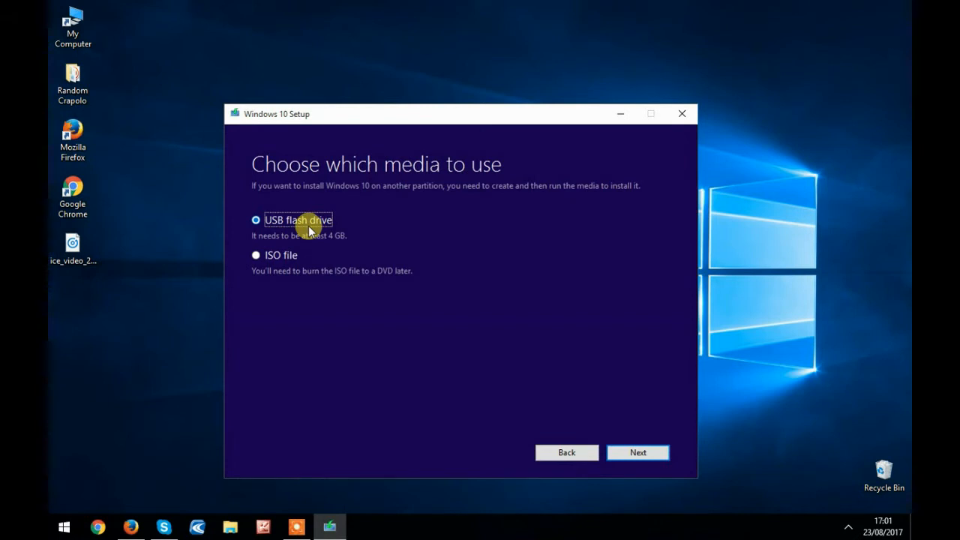
pyautogui.click(255, 255)
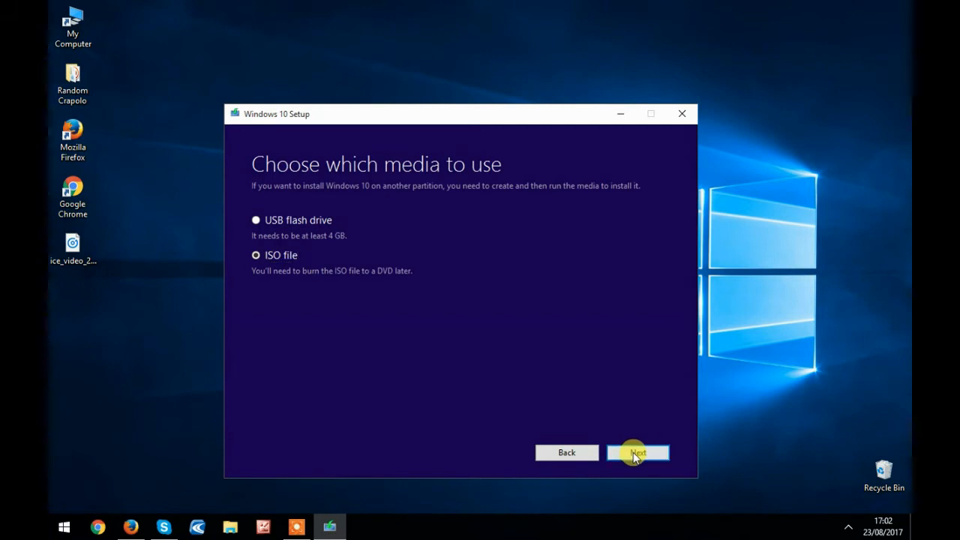
pyautogui.click(637, 453)
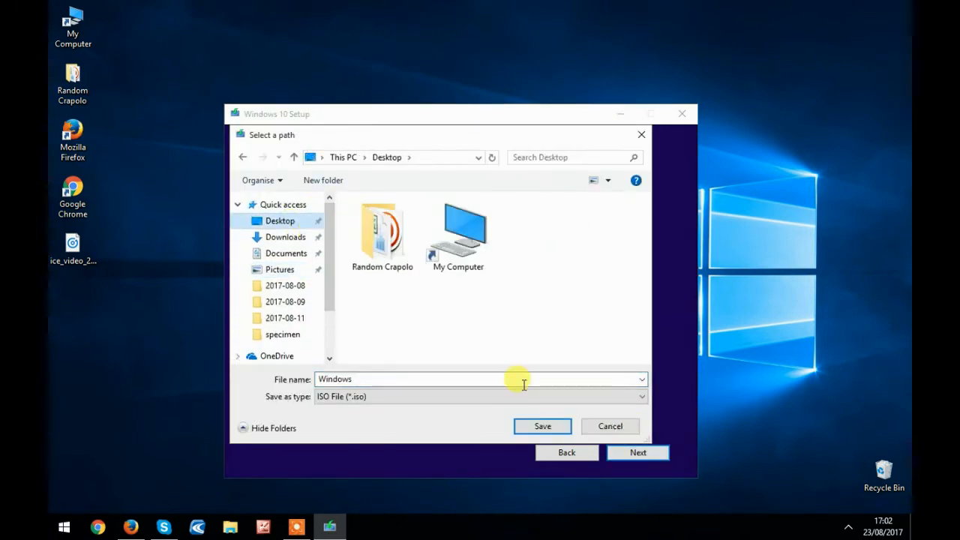
pyautogui.moveTo(420, 150)
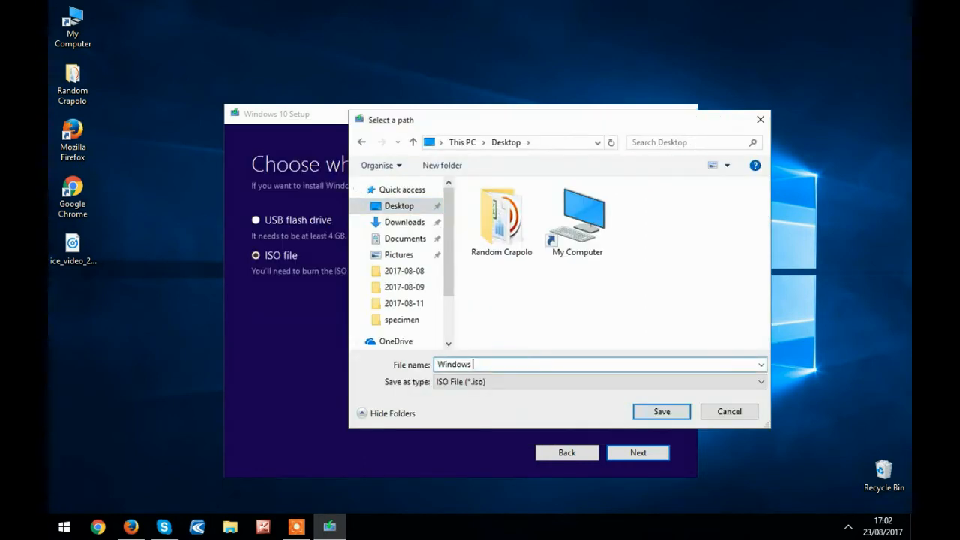
# - Save the ISO to the Desktop as 'Windows X64', starting the Windows 10 download
pyautogui.write('X64')
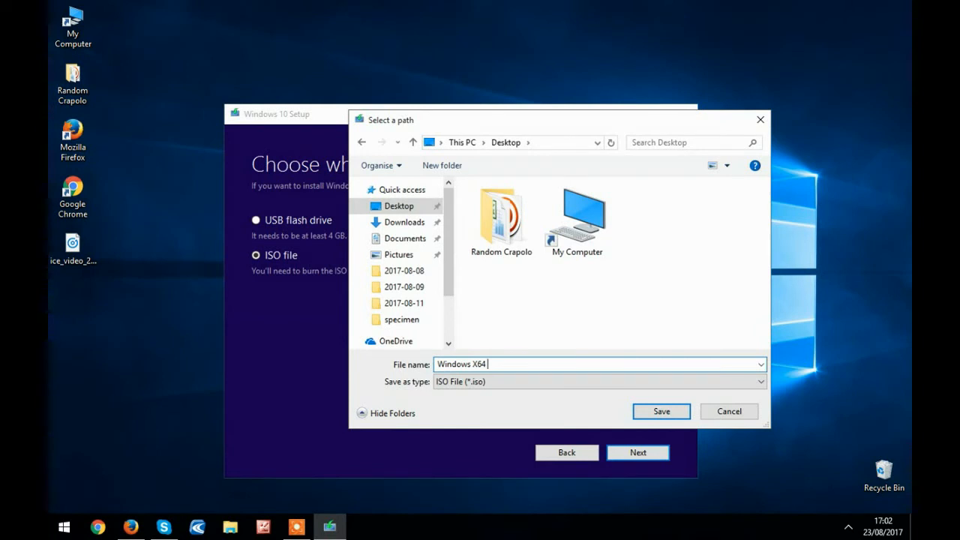
pyautogui.click(660, 411)
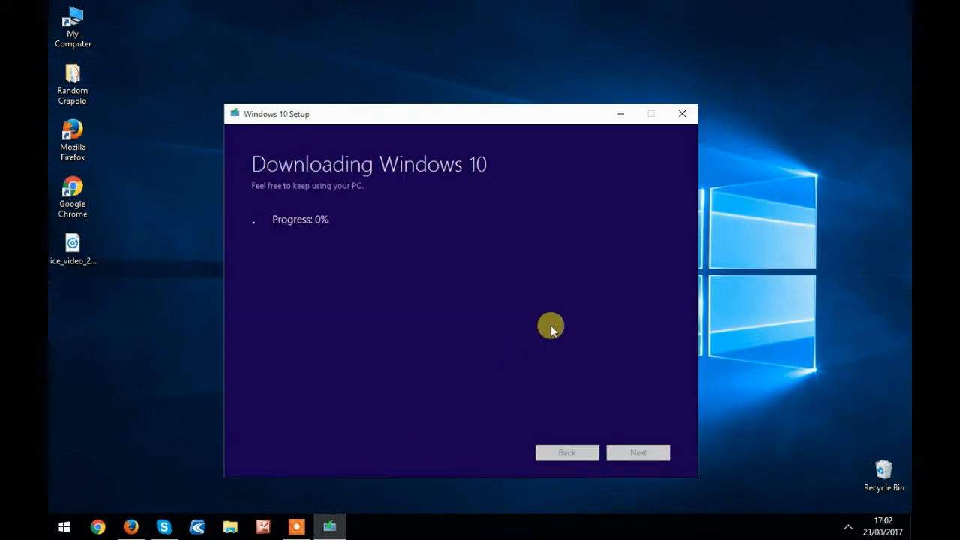